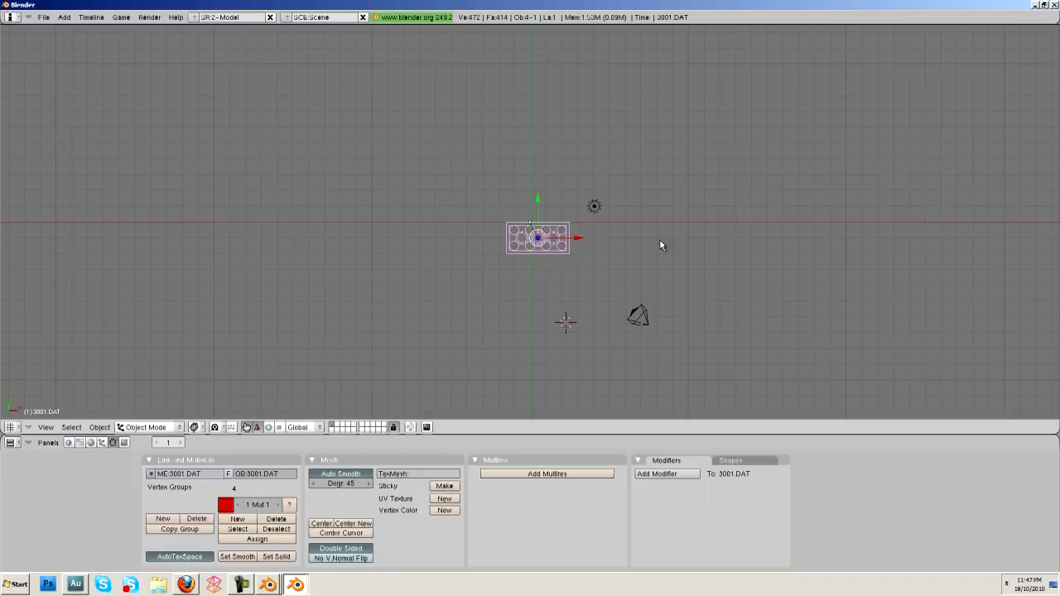
pyautogui.moveTo(719, 265)
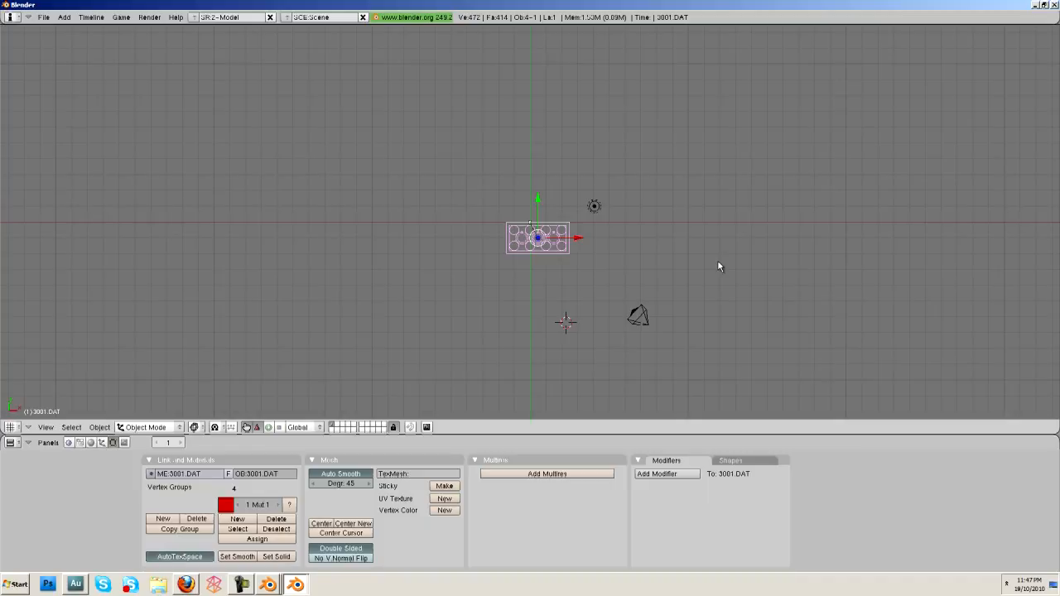
pyautogui.moveTo(719, 272)
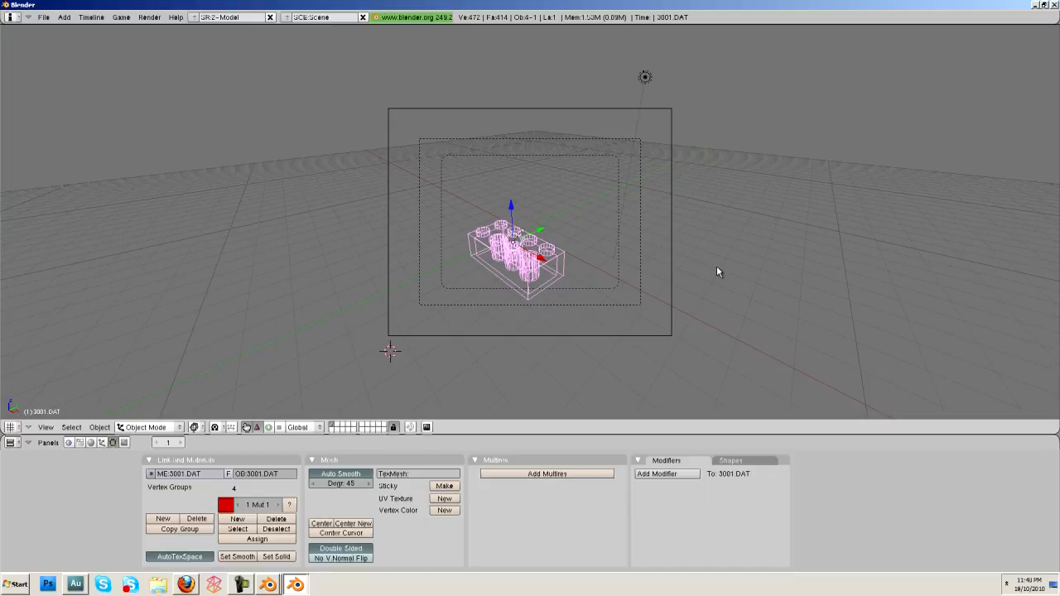
pyautogui.moveTo(538, 245)
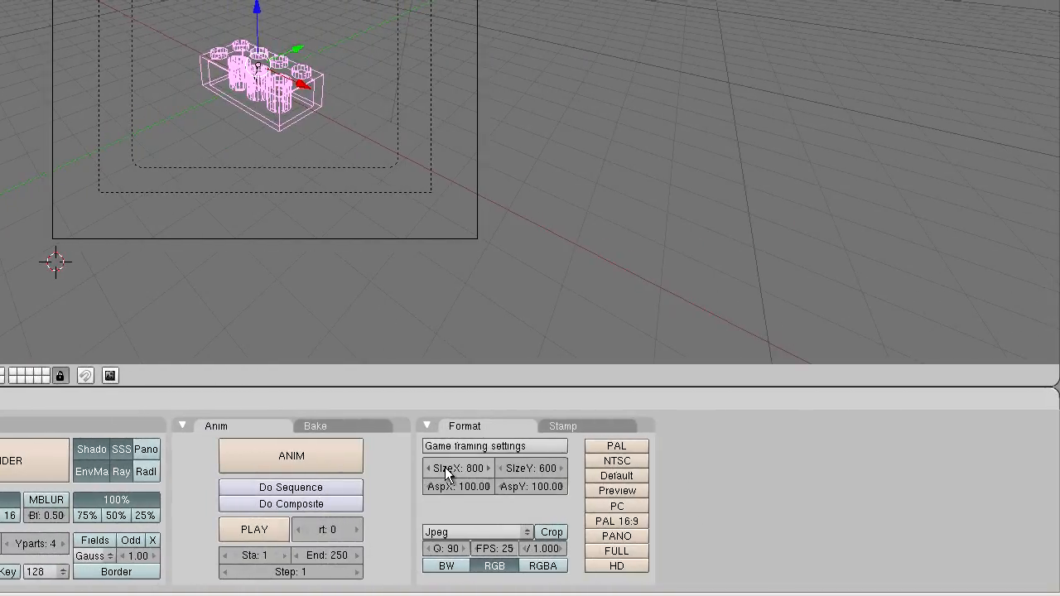
# - Set the render output width SizeX to 1280 pixels in the Format panel
pyautogui.click(457, 467)
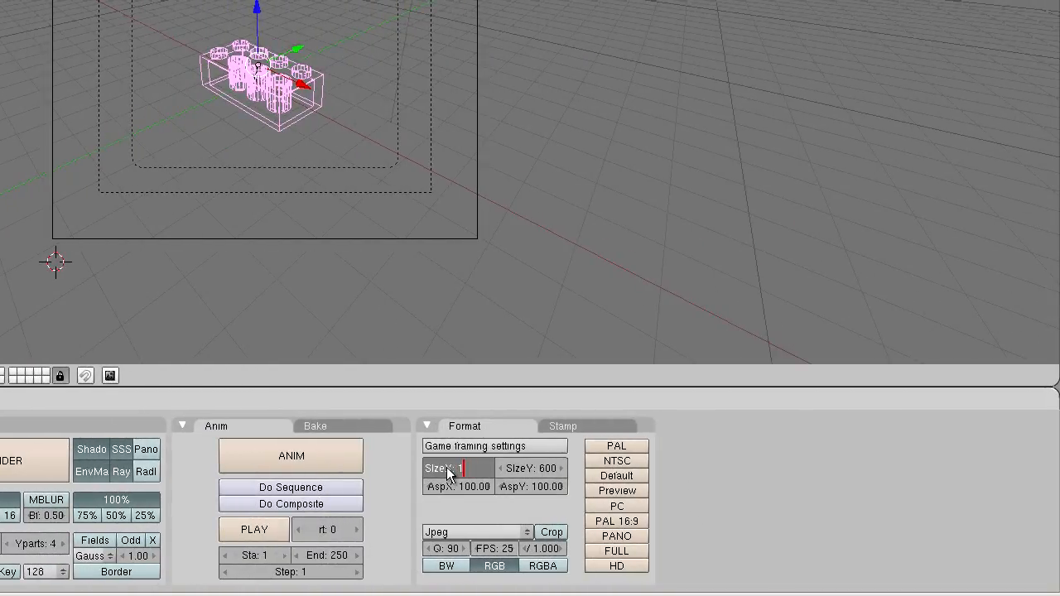
pyautogui.write('1280')
pyautogui.click(531, 469)
pyautogui.write('72')
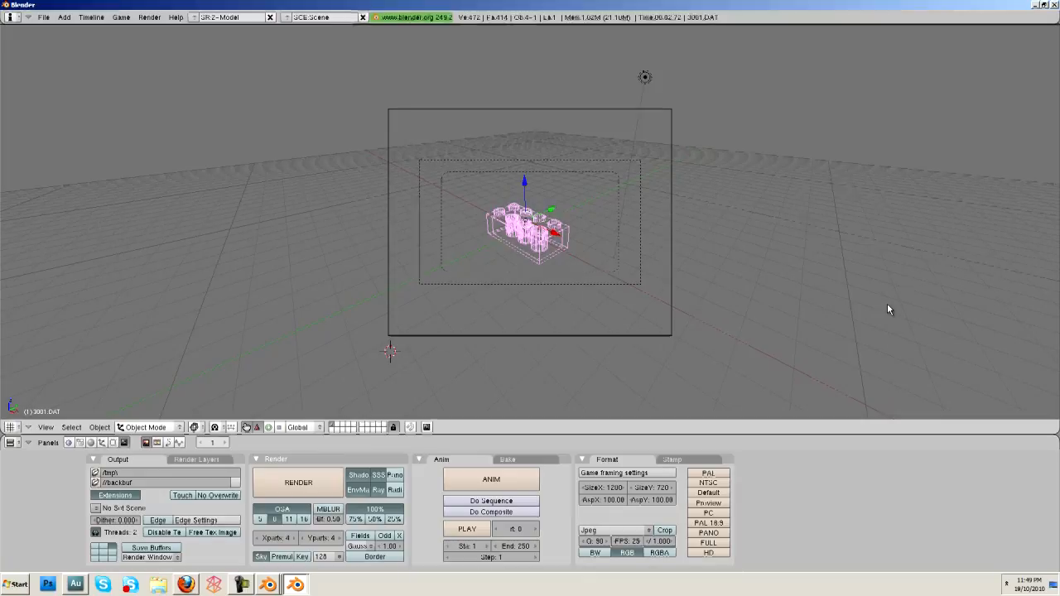
# - Run a test render of the red brick, inspect it and close the render window
pyautogui.click(298, 482)
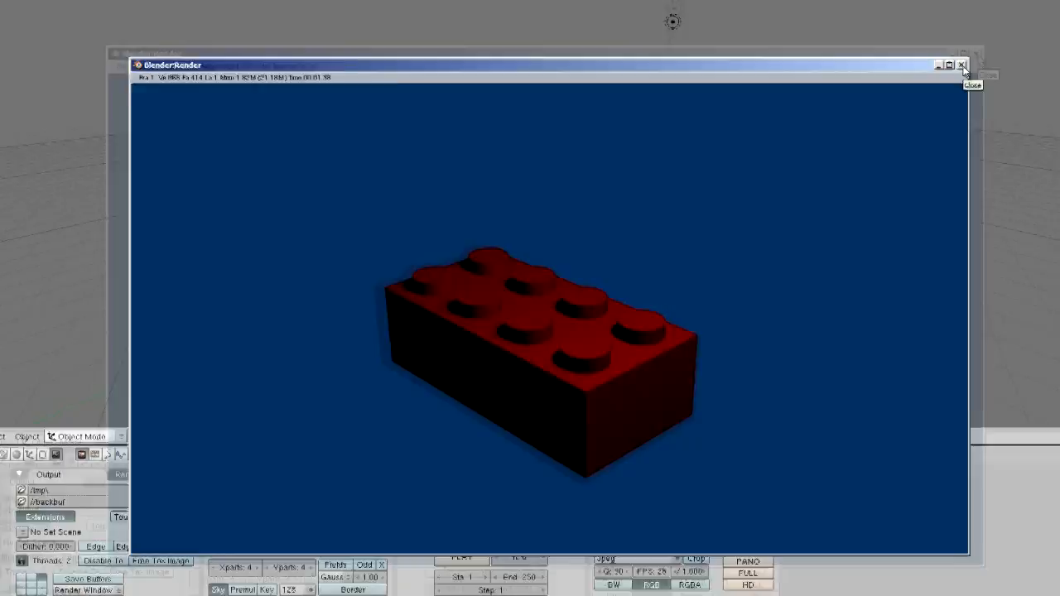
pyautogui.click(960, 64)
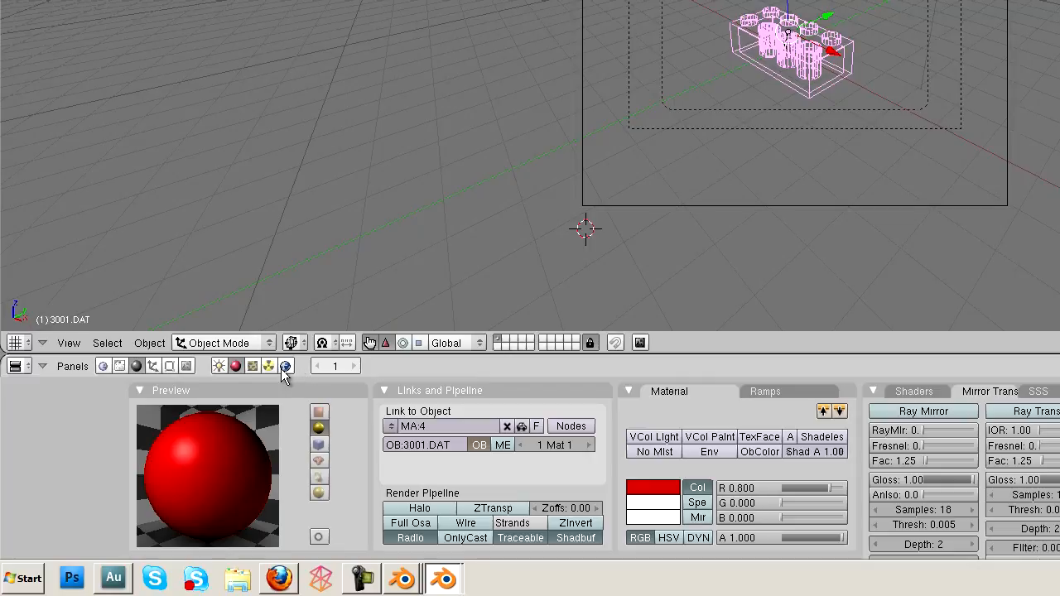
# - Enable Ambient Occlusion in the World settings' Amb Occ panel
pyautogui.click(285, 366)
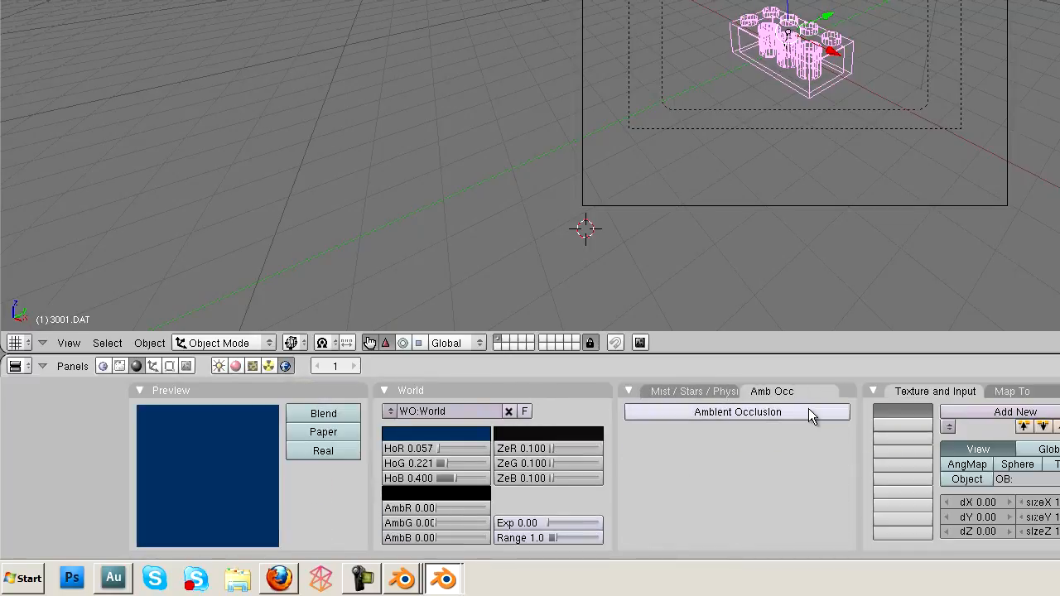
pyautogui.click(735, 411)
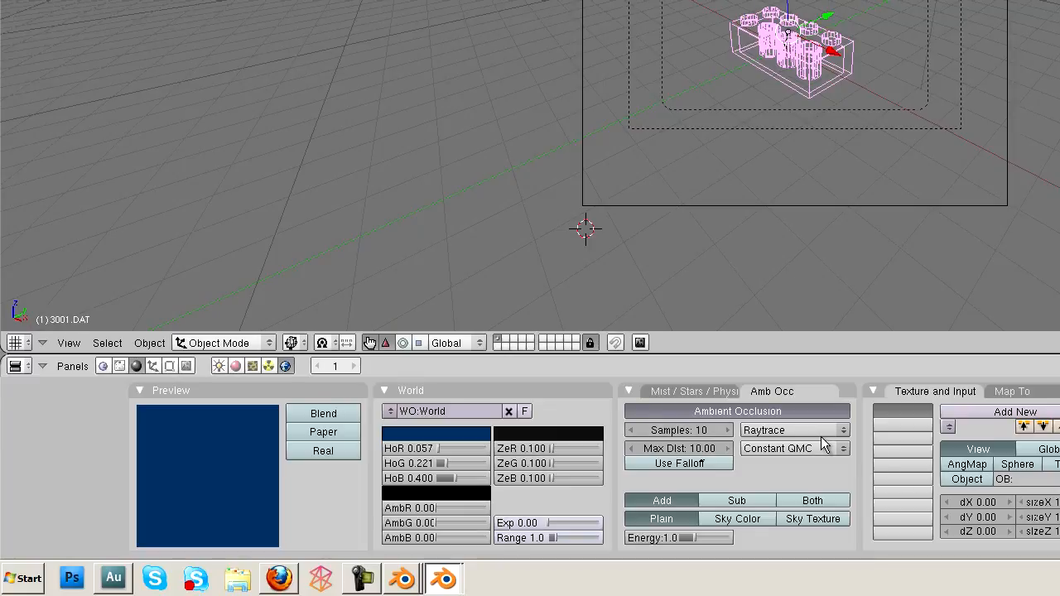
pyautogui.moveTo(948, 242)
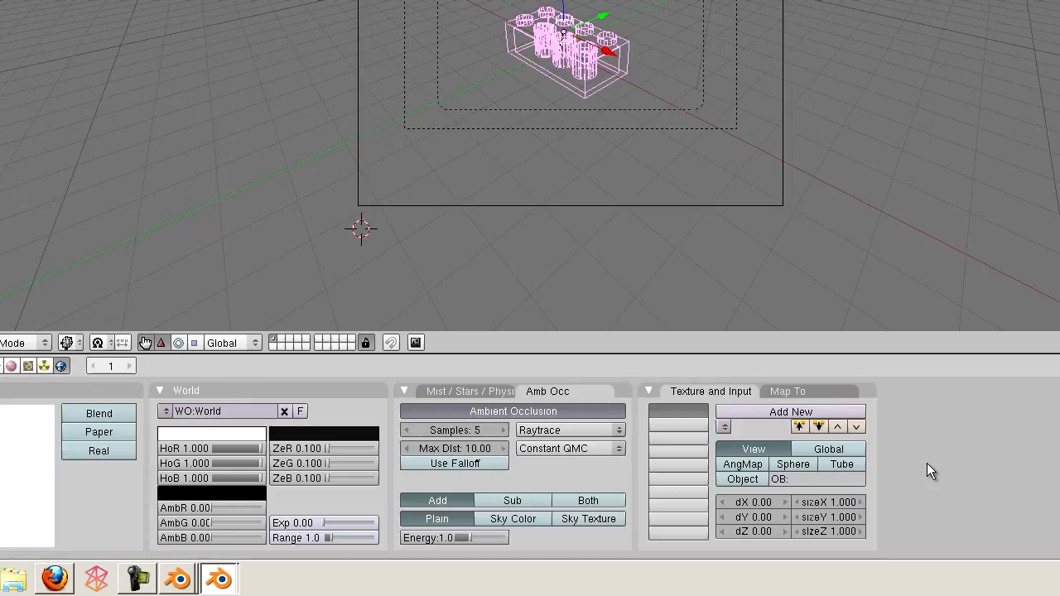
pyautogui.moveTo(950, 227)
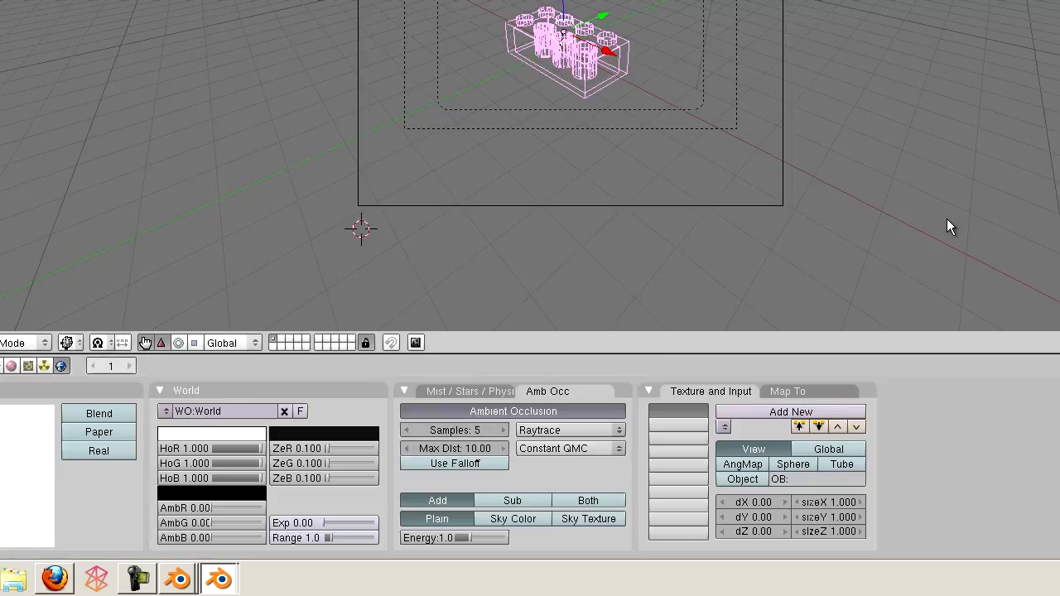
pyautogui.moveTo(497, 217)
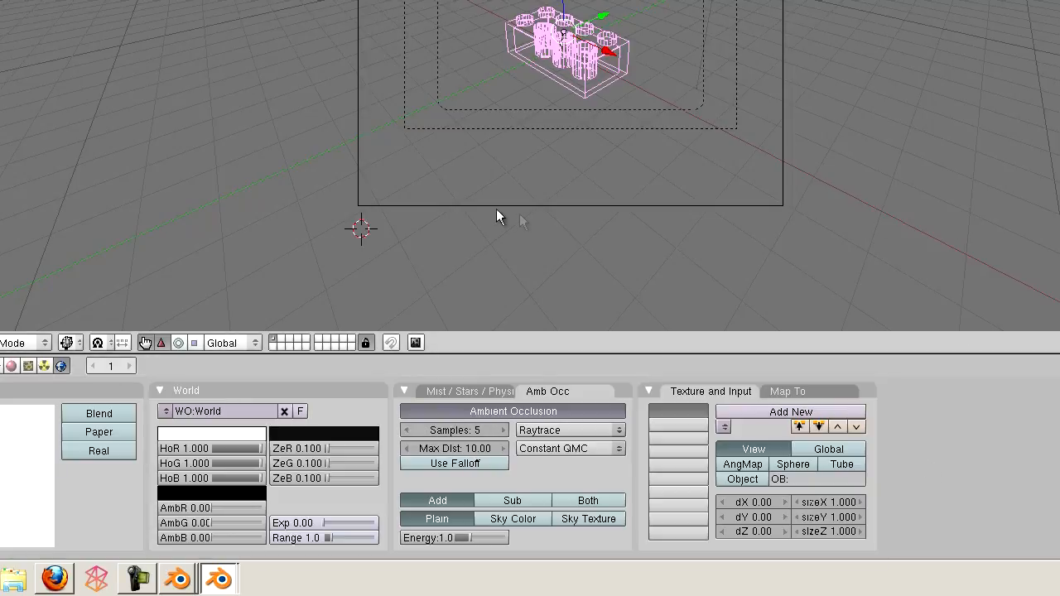
pyautogui.moveTo(361, 176)
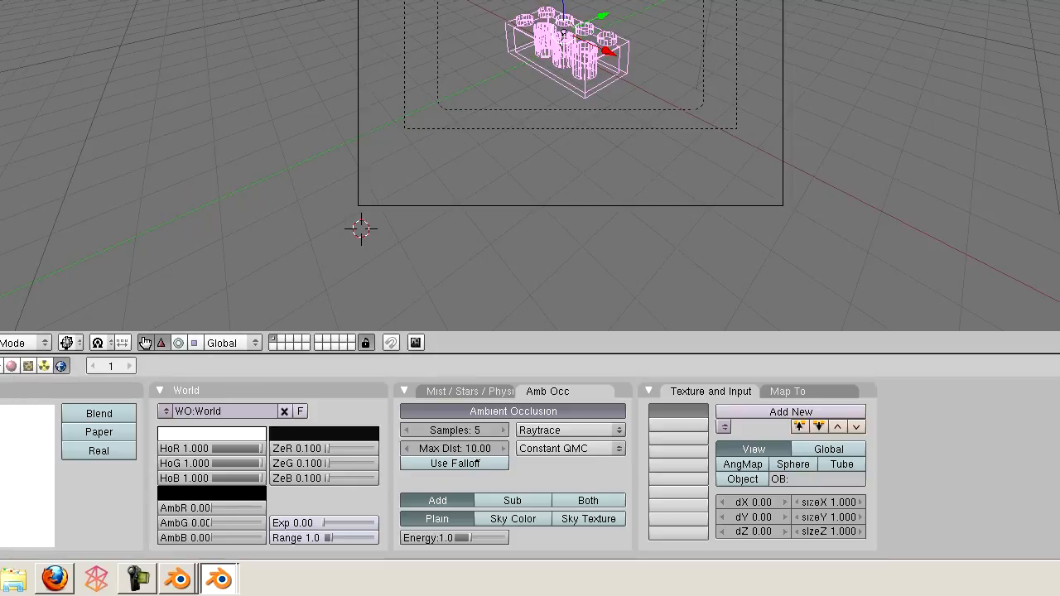
pyautogui.moveTo(10, 366)
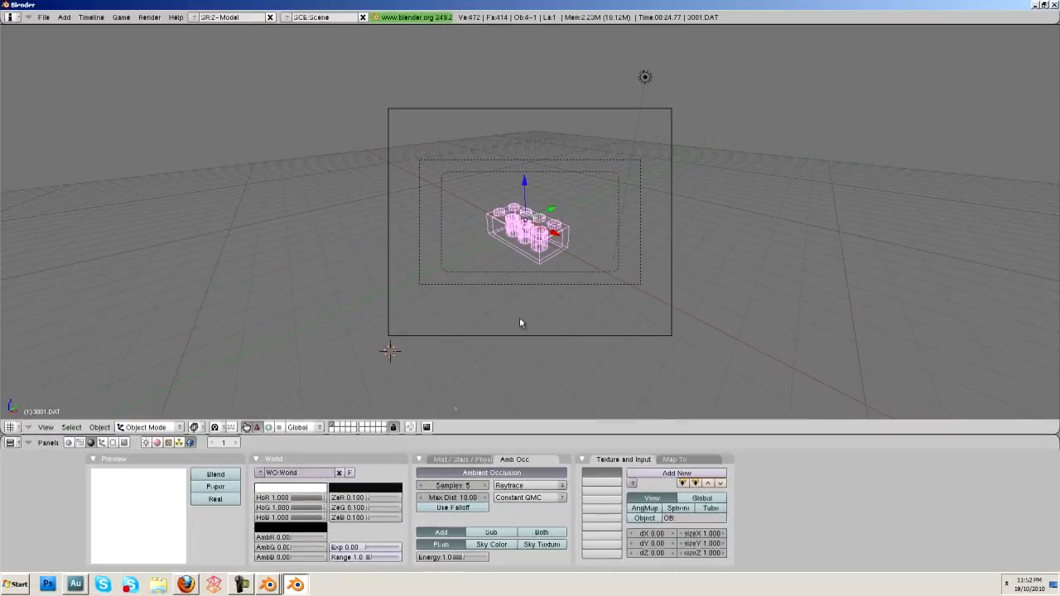
pyautogui.moveTo(529, 298)
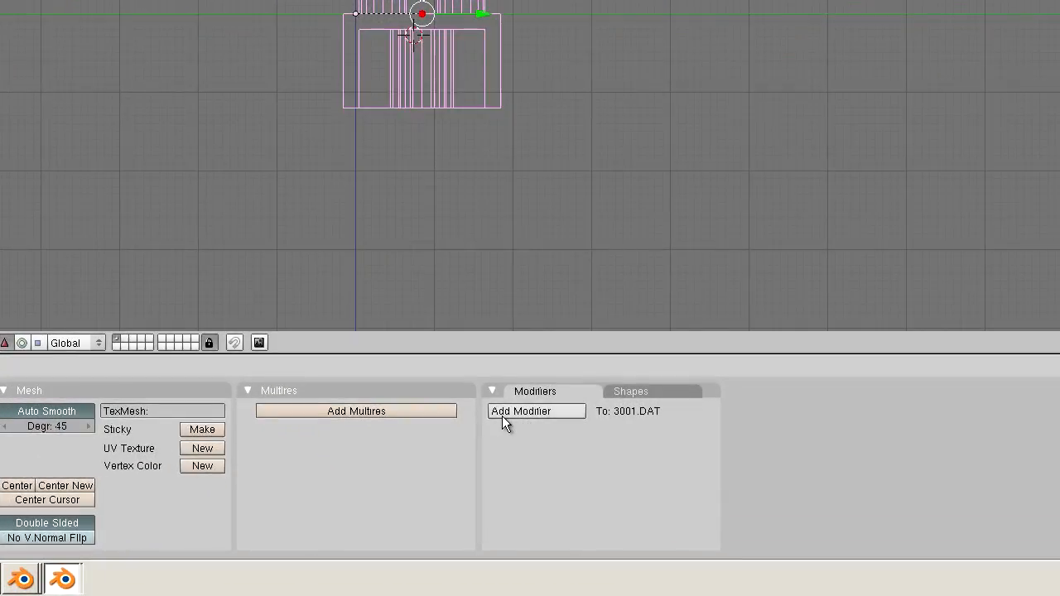
# - Start adding a modifier to the brick from the Modifiers panel
pyautogui.click(520, 410)
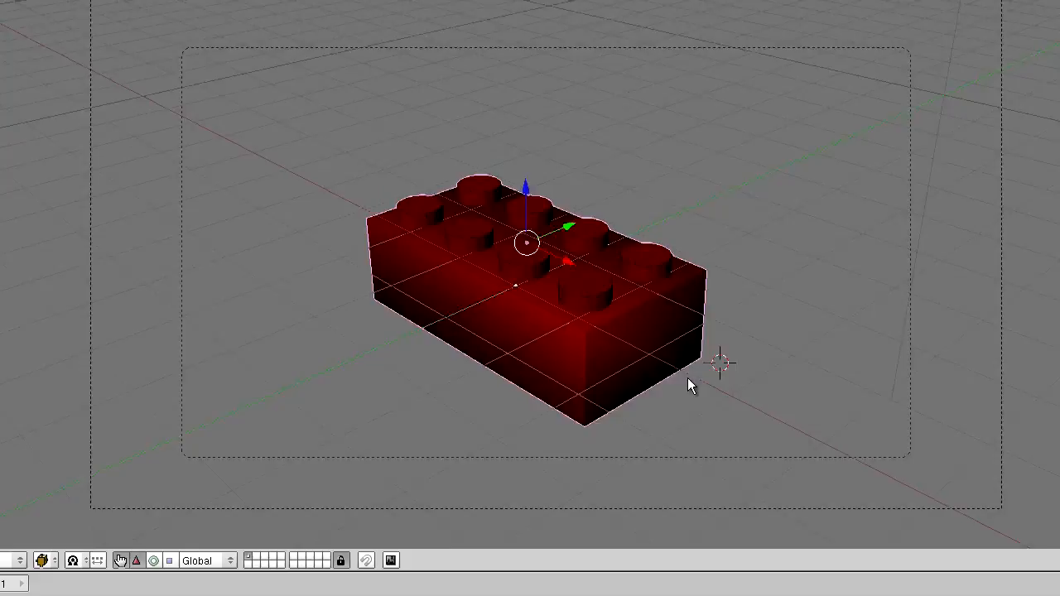
# - Give the brick a Bevel modifier and lower its Width to 0.01
pyautogui.scroll(3)
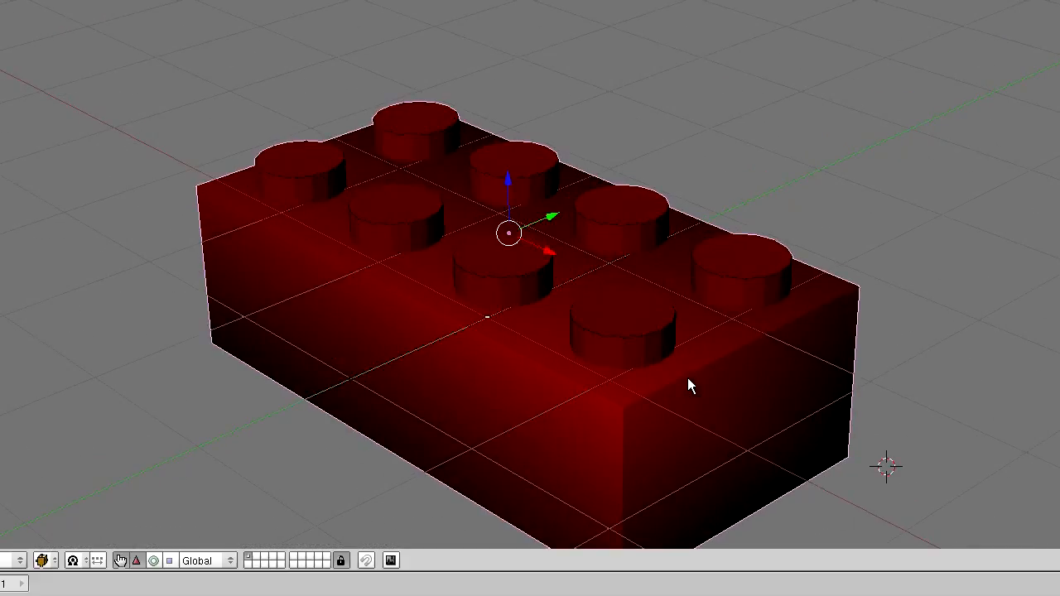
pyautogui.moveTo(745, 367)
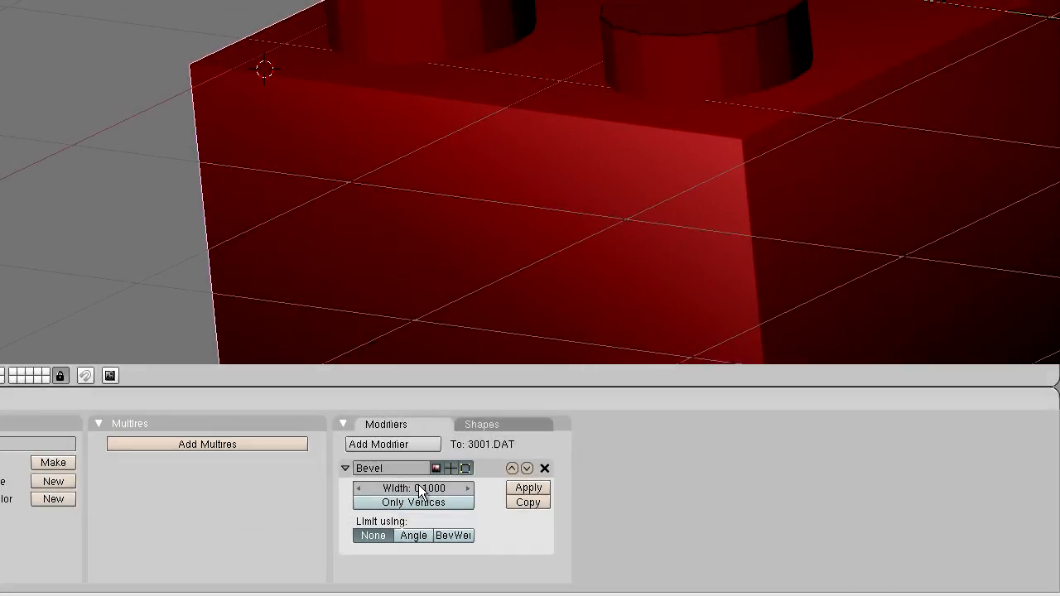
pyautogui.moveTo(423, 493)
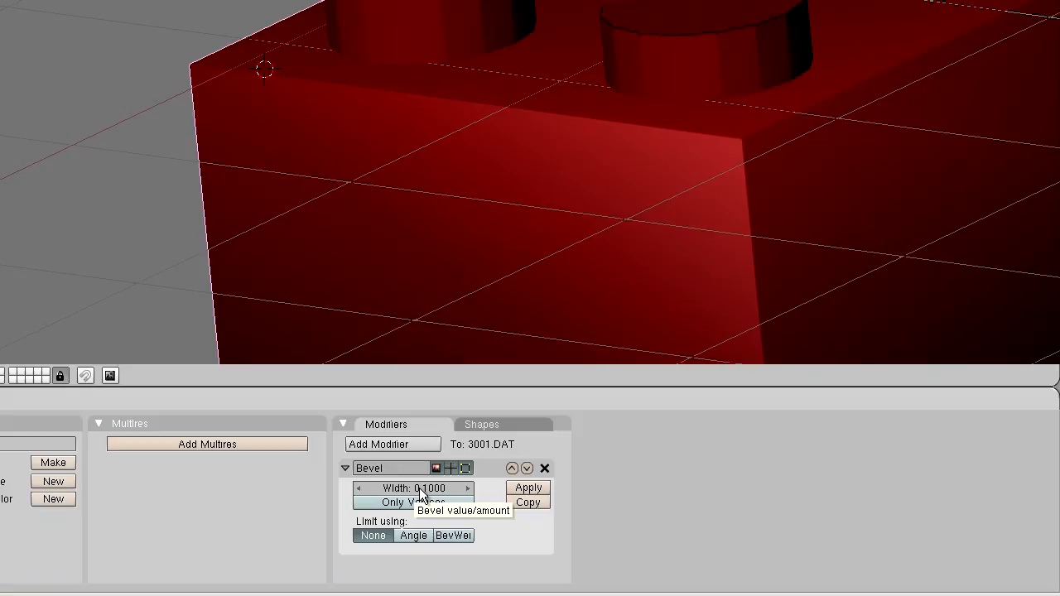
pyautogui.click(413, 487)
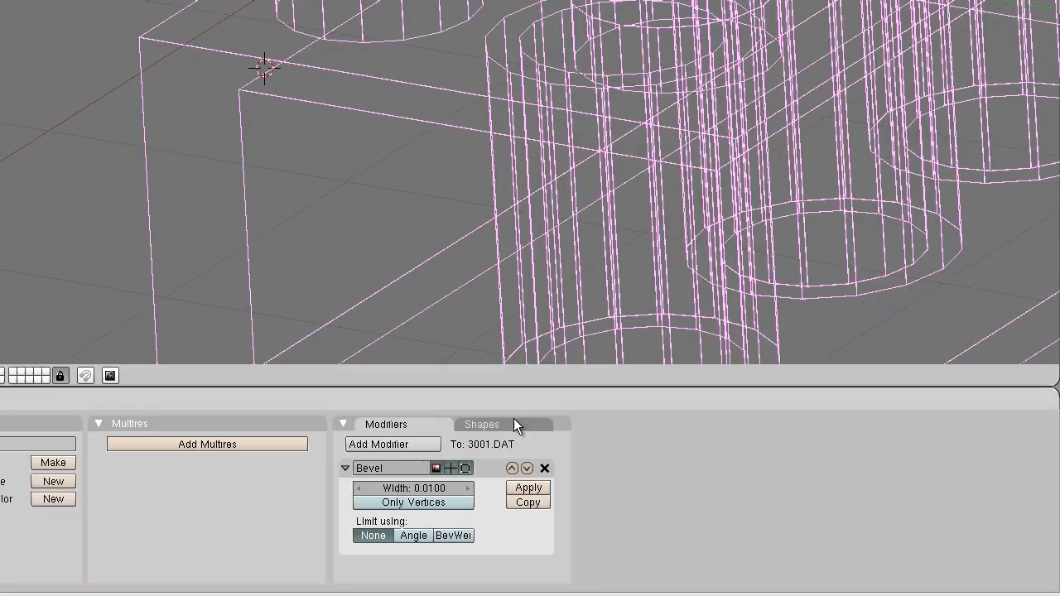
pyautogui.click(414, 487)
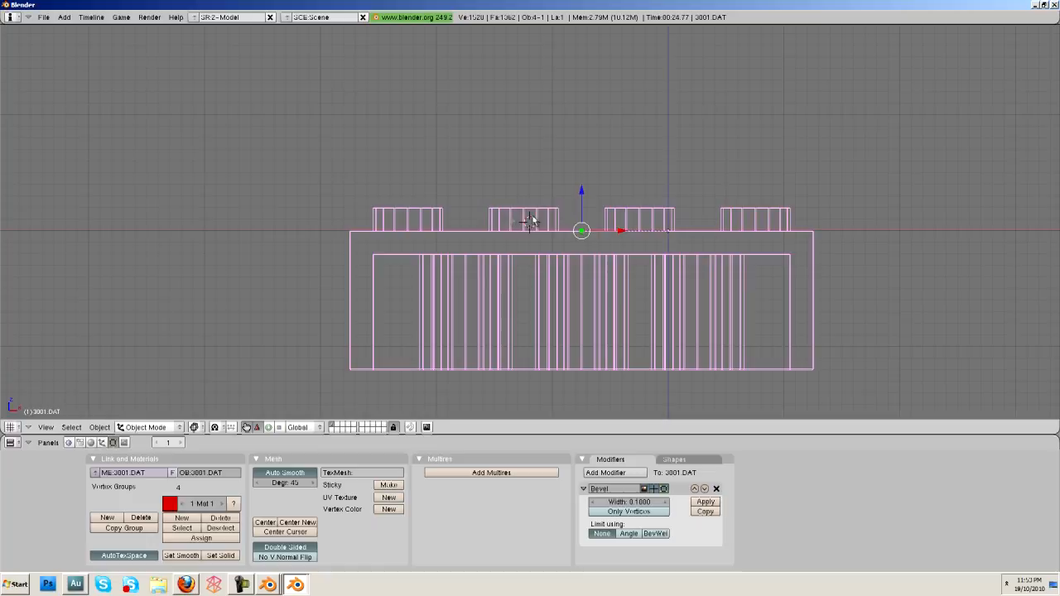
# - Enter Edit Mode on the brick mesh to work on the stud edges
pyautogui.press('Tab')
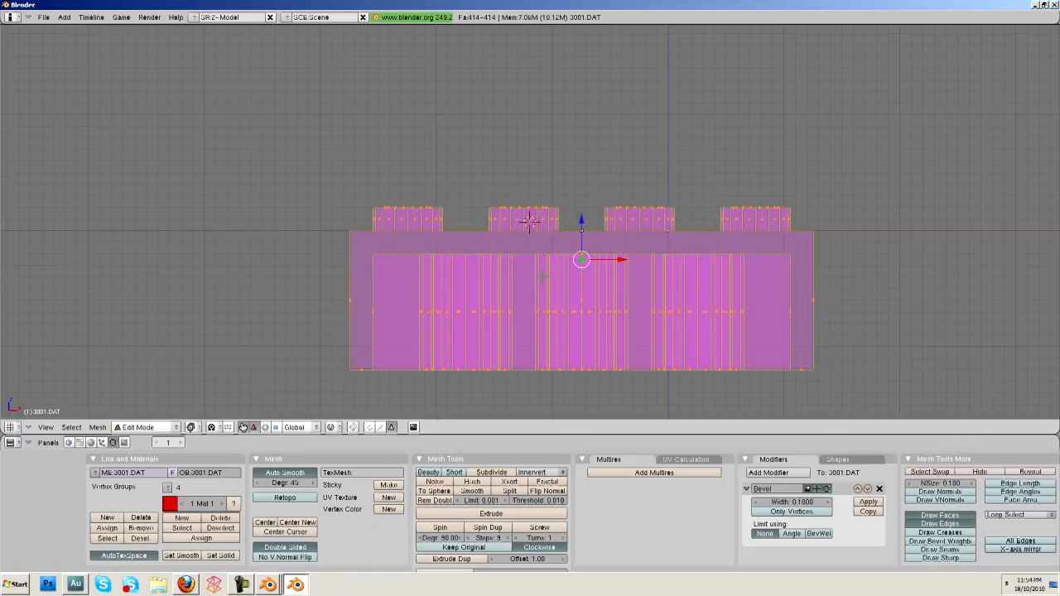
pyautogui.moveTo(338, 219)
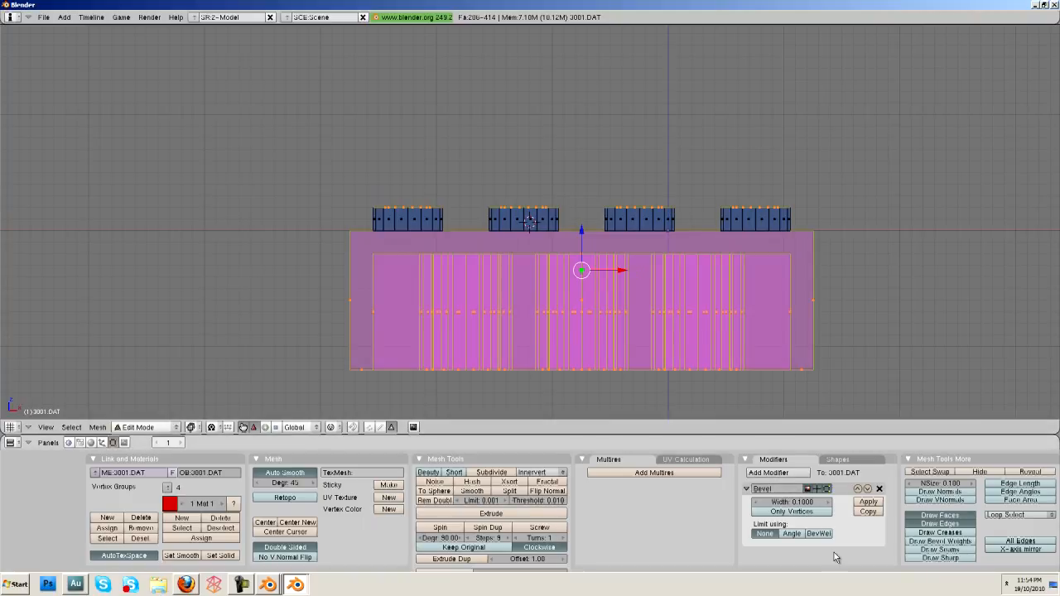
pyautogui.moveTo(818, 534)
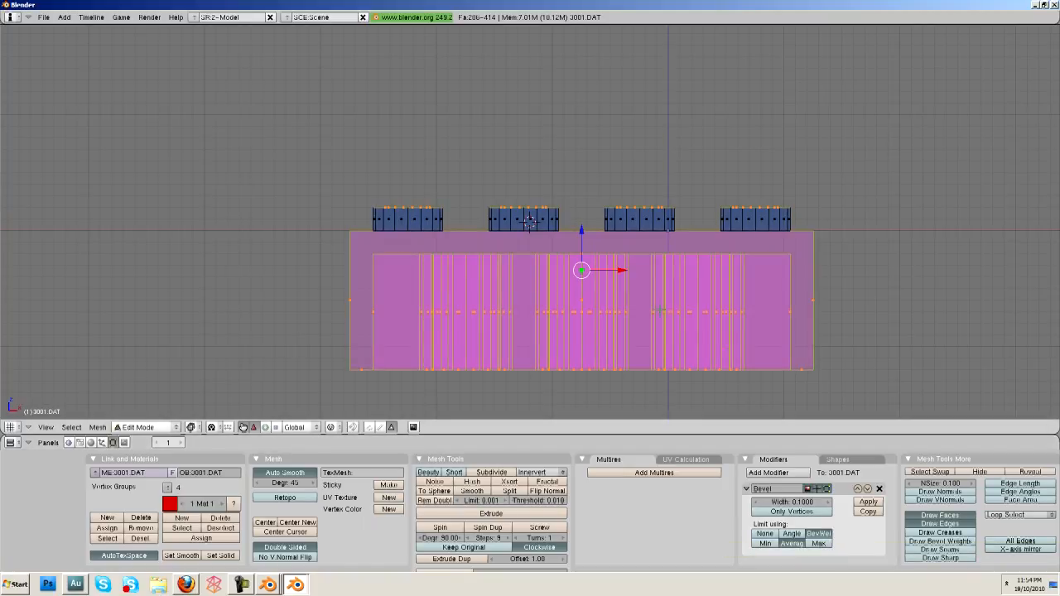
pyautogui.moveTo(865, 428)
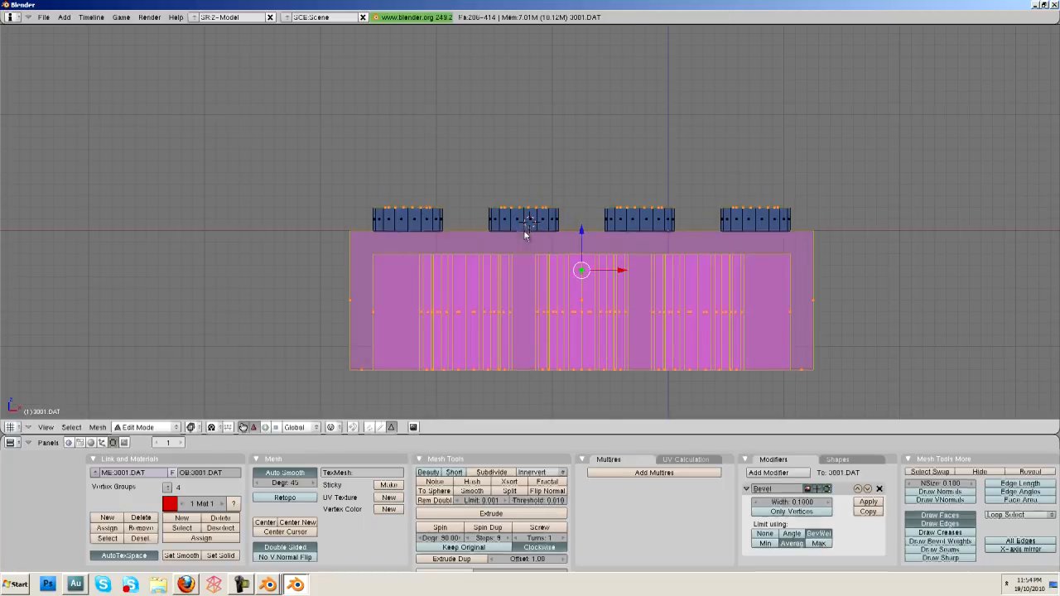
# - Return to Object Mode to see the solid brick with weight-limited bevels
pyautogui.press('TAB')
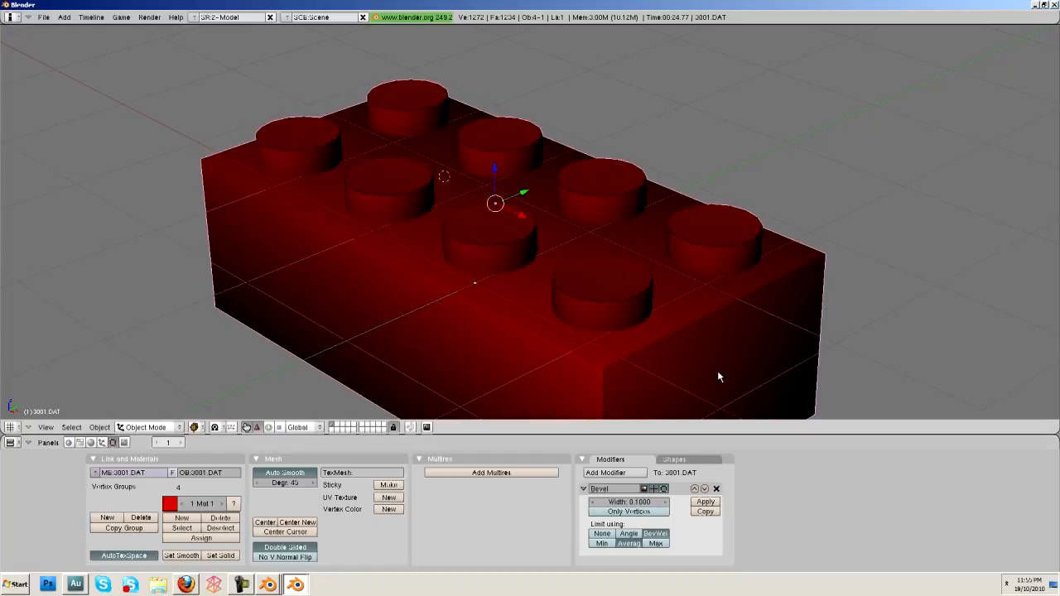
pyautogui.moveTo(689, 374)
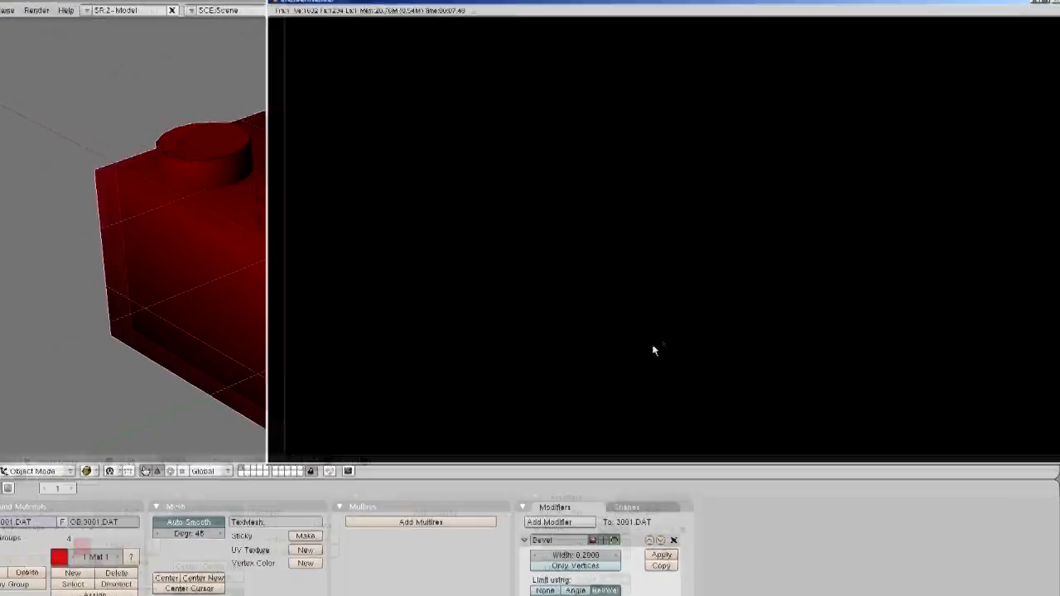
# - Render the bevelled red brick on the white background with F12
pyautogui.press('f12')
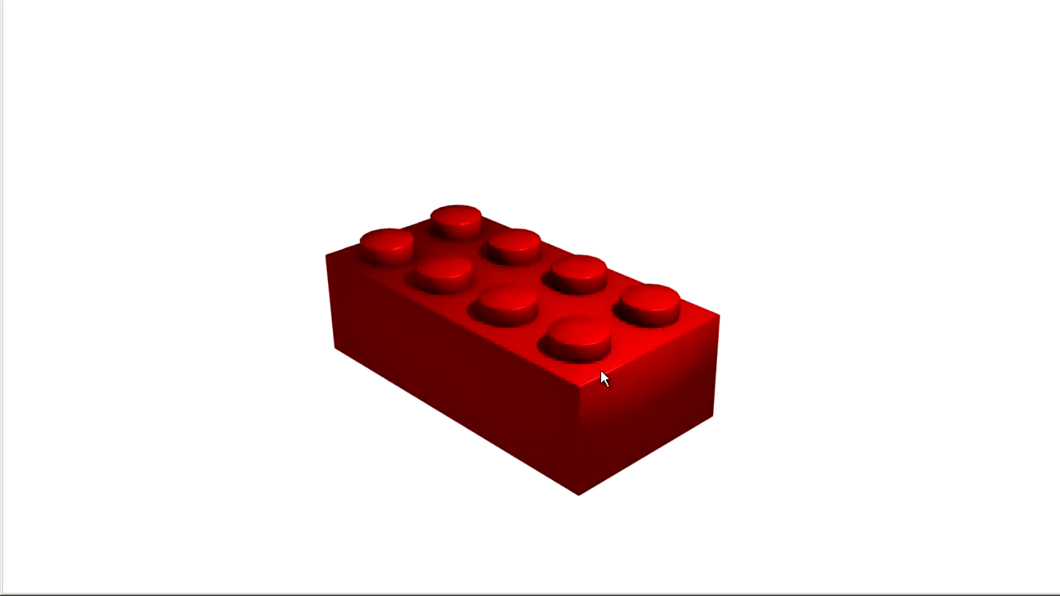
pyautogui.moveTo(775, 101)
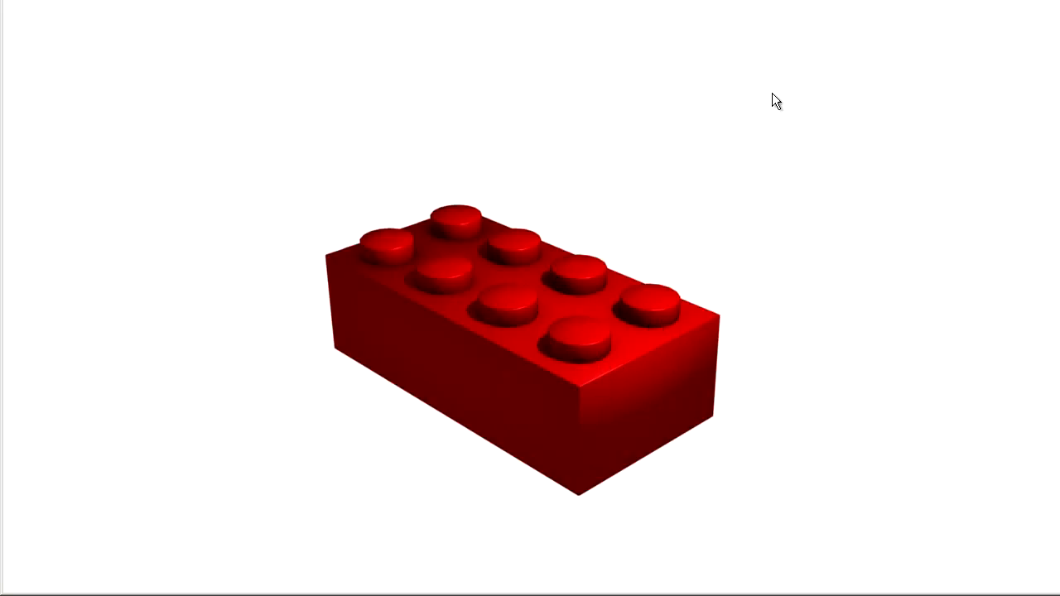
pyautogui.moveTo(1020, 13)
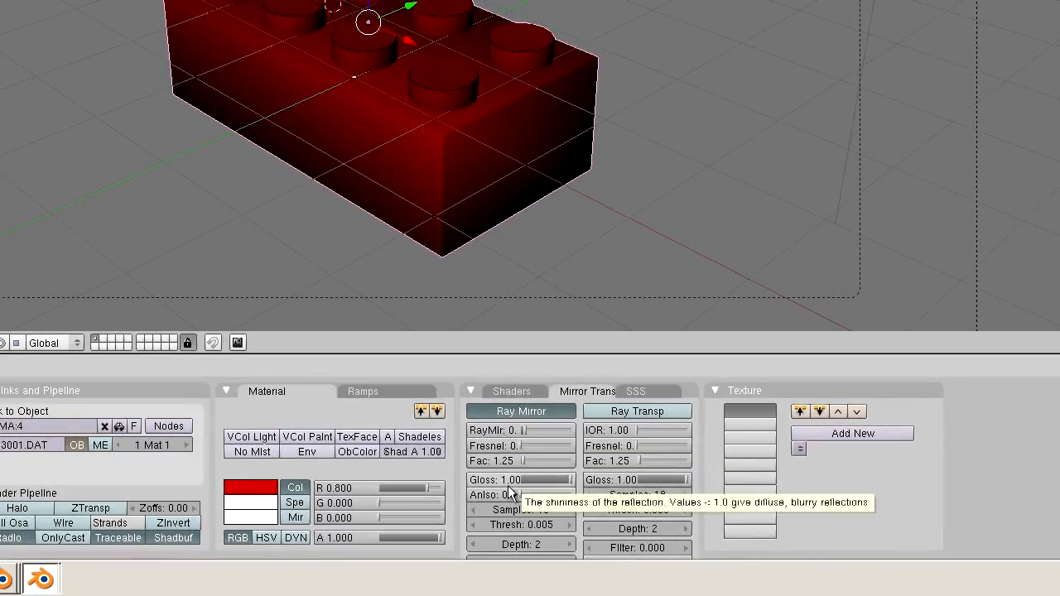
# - Lower the material's Ray Mirror Gloss from 1.00 to 0.90
pyautogui.click(497, 481)
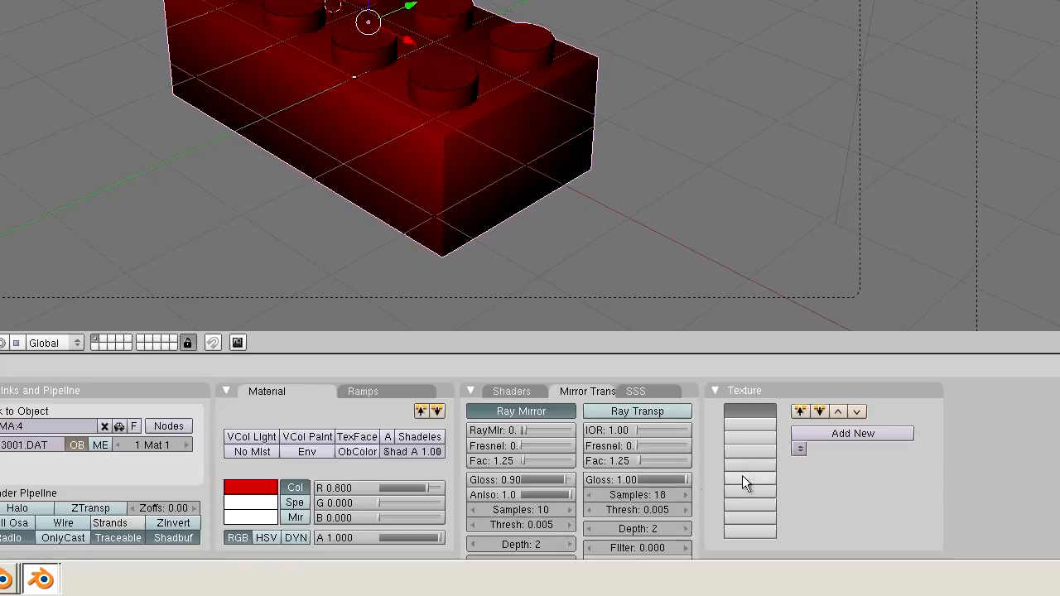
pyautogui.moveTo(516, 520)
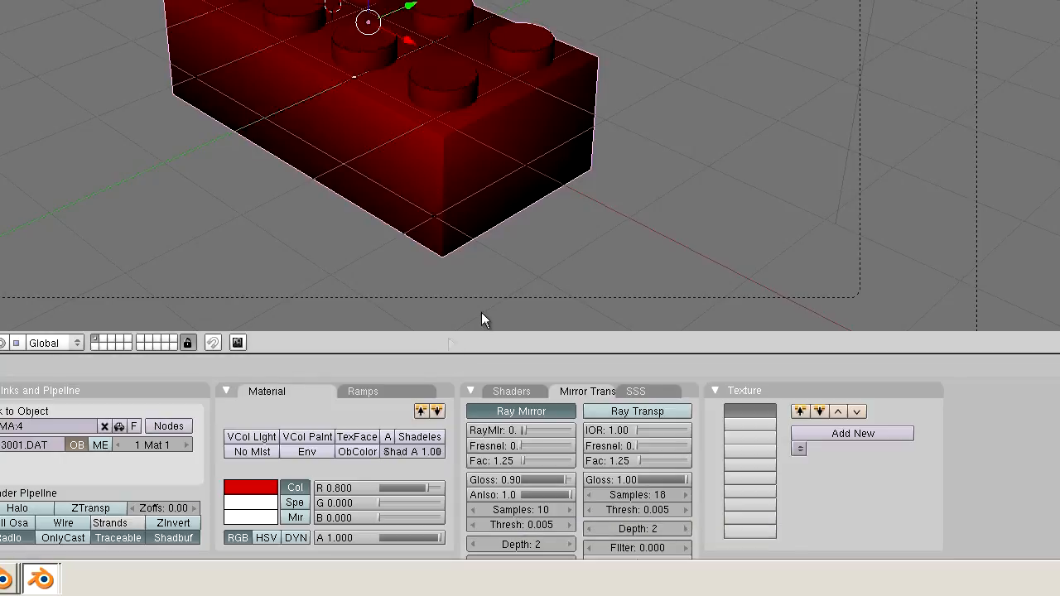
pyautogui.moveTo(504, 232)
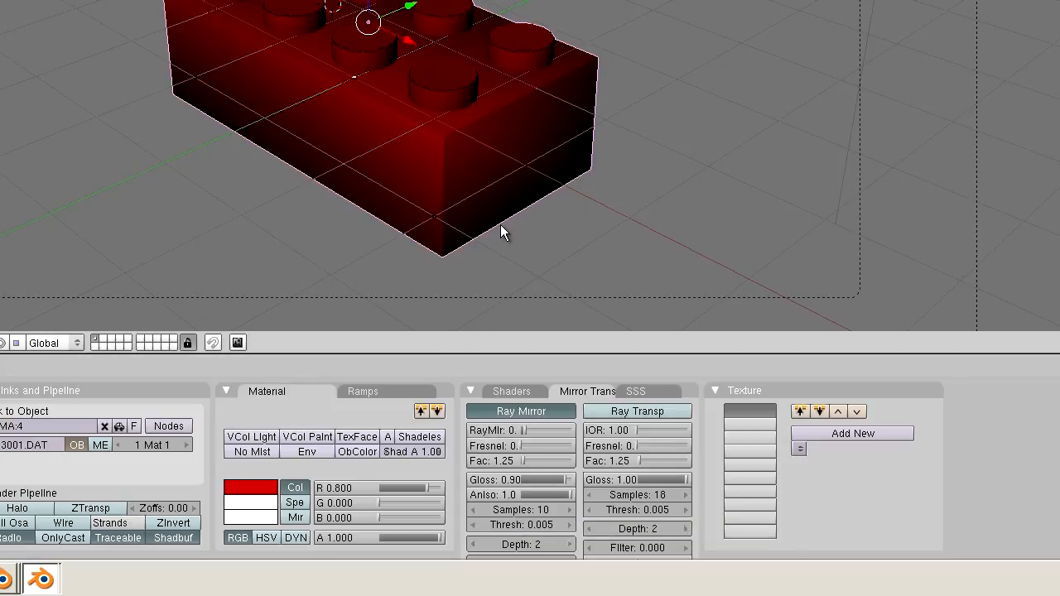
pyautogui.press('F12')
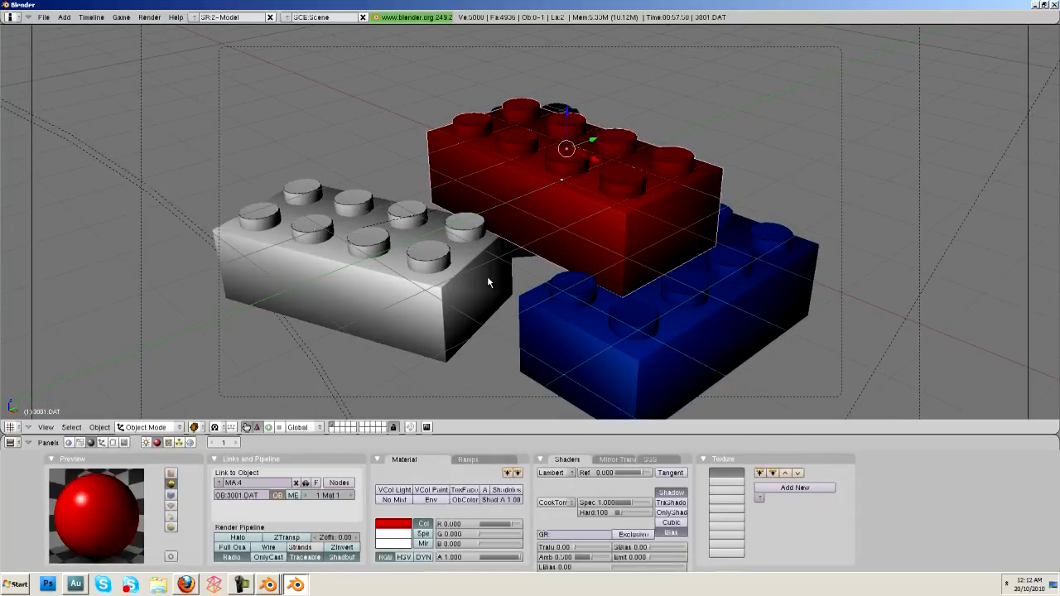
pyautogui.moveTo(619, 283)
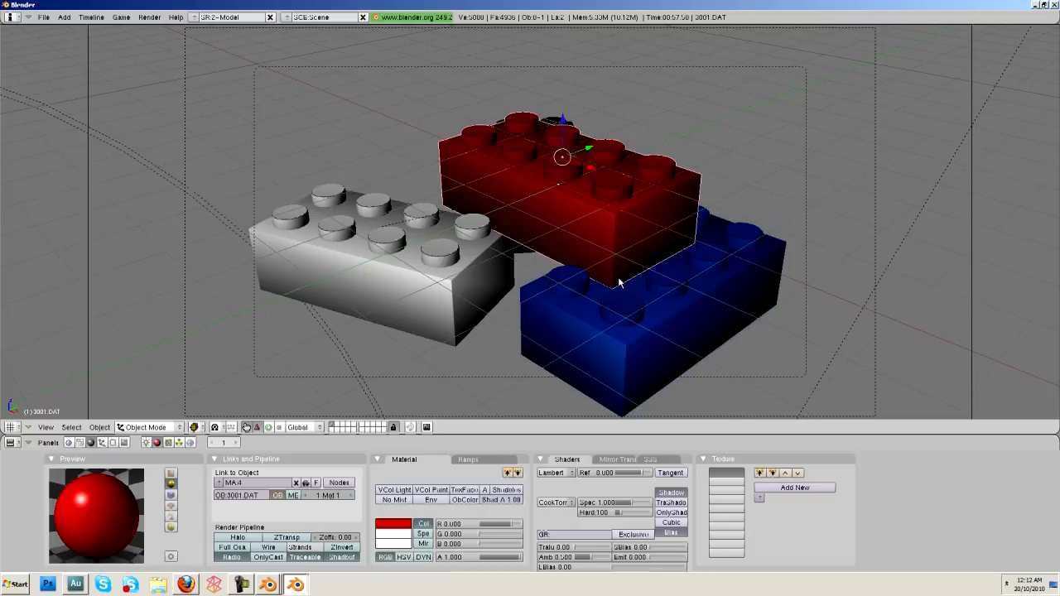
pyautogui.moveTo(603, 268)
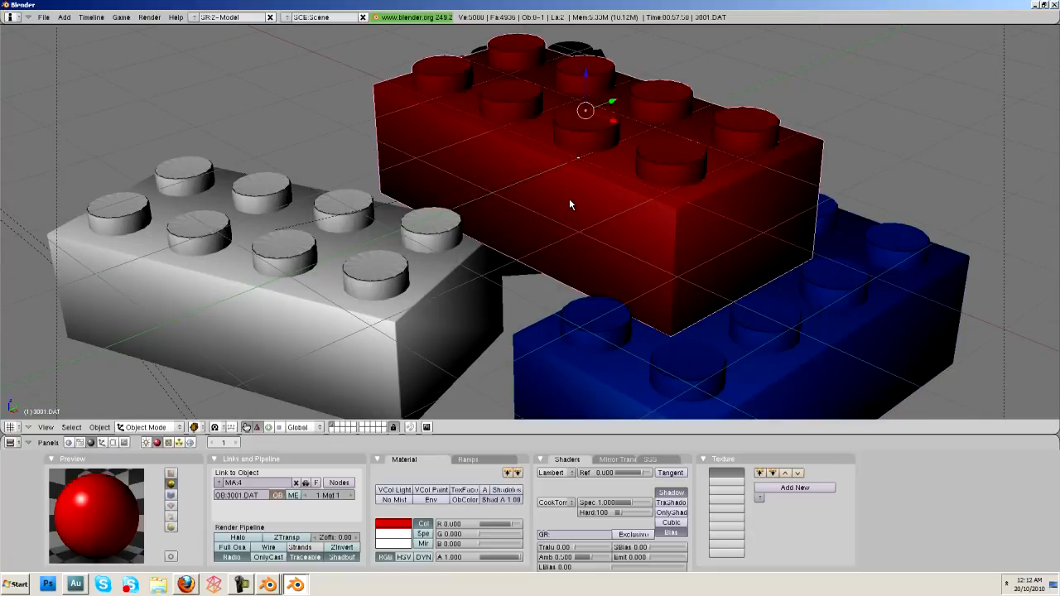
pyautogui.moveTo(570, 207)
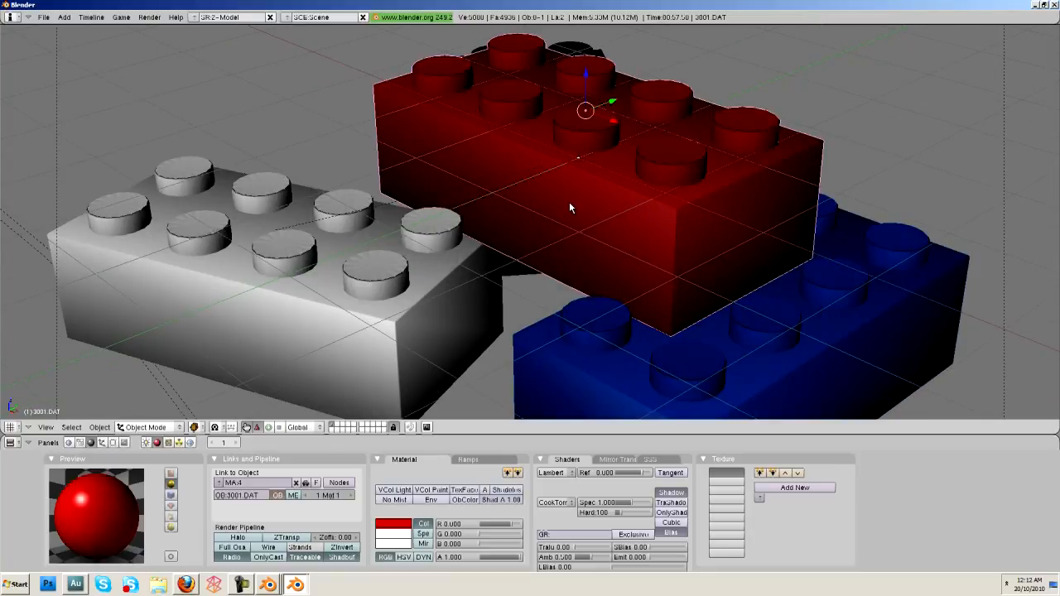